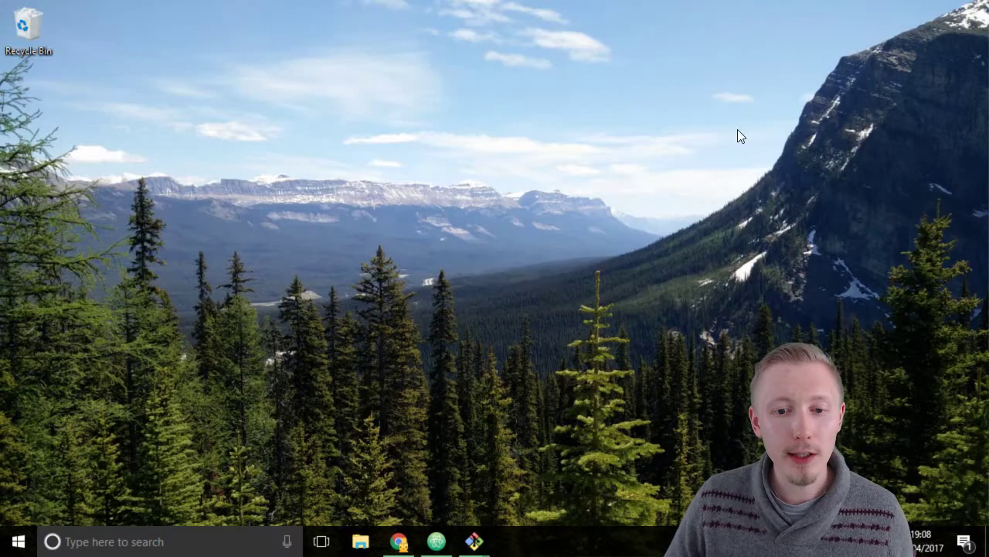
Re-request /api/feed/ in Chrome and scroll through its three statuses, including 'Hello new Status!'.
{"action": "left_click", "coordinate": [398, 541]}
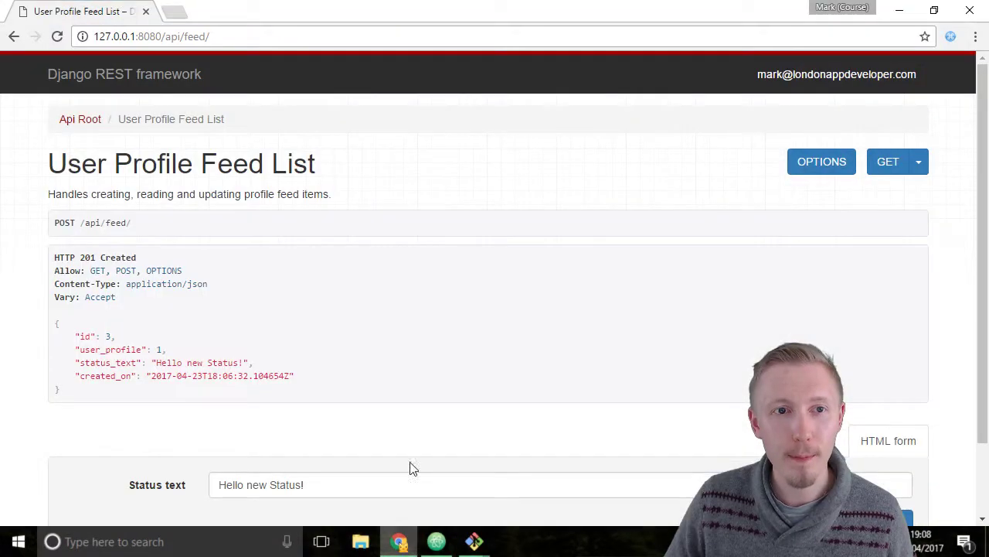
{"action": "left_click", "coordinate": [152, 36]}
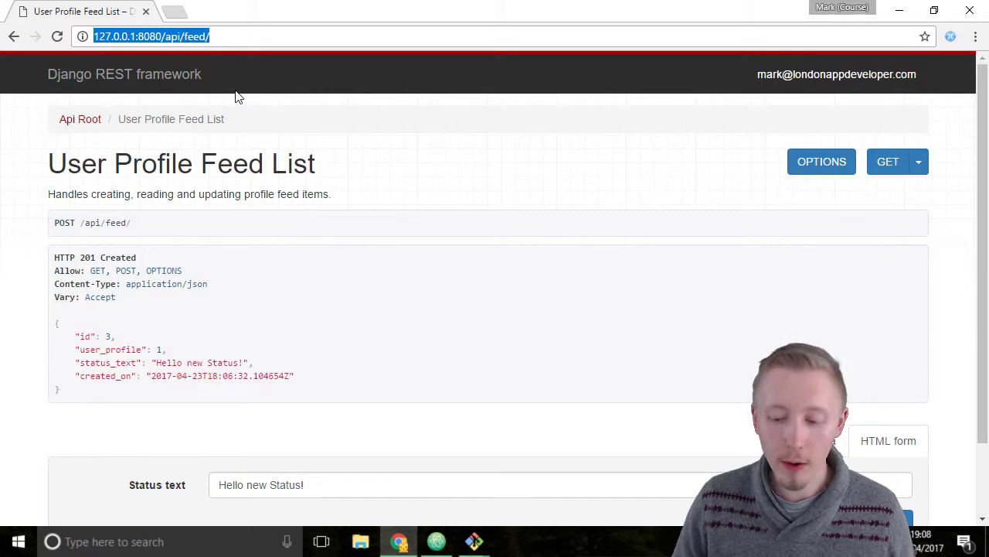
{"action": "left_click", "coordinate": [888, 161]}
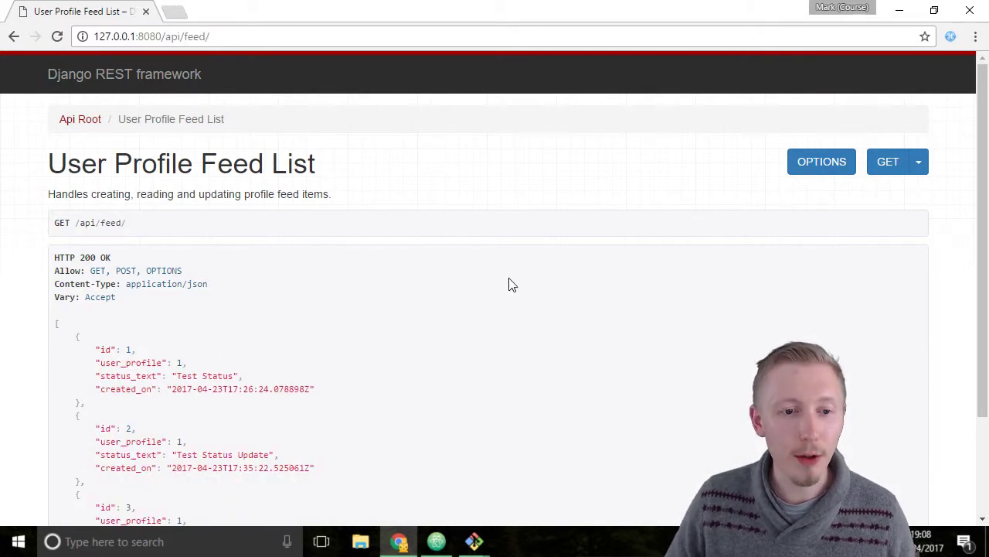
{"action": "scroll", "scroll_direction": "down", "scroll_amount": 3}
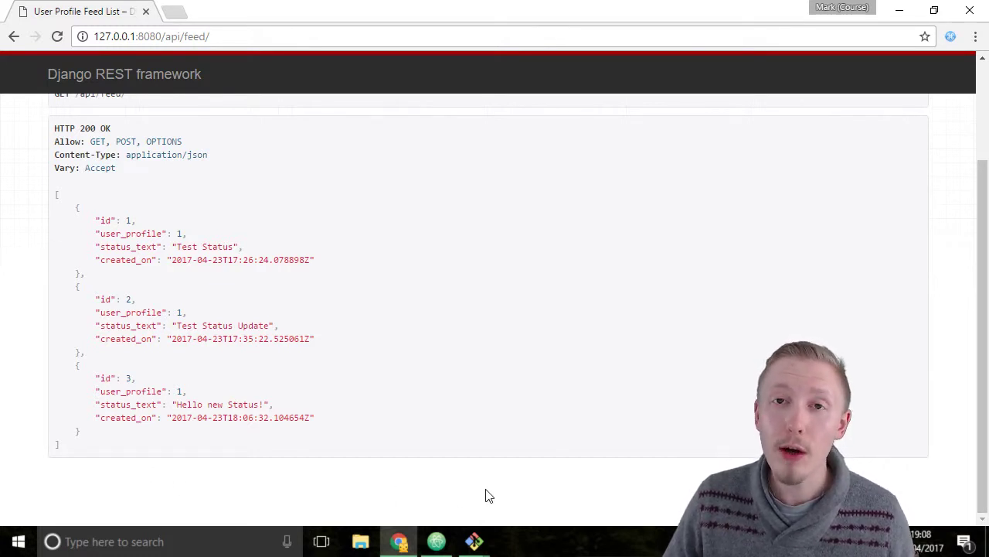
{"action": "mouse_move", "coordinate": [601, 456]}
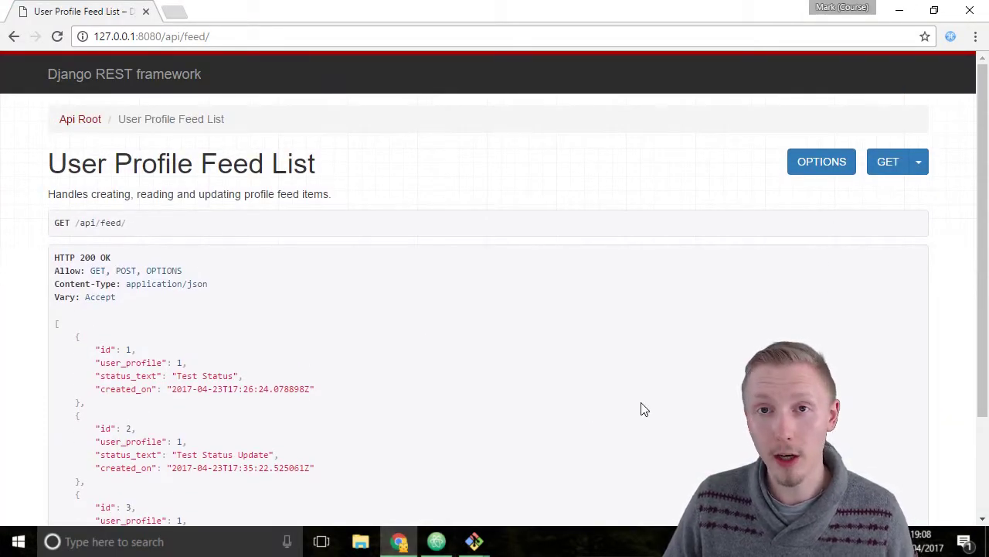
{"action": "mouse_move", "coordinate": [637, 413]}
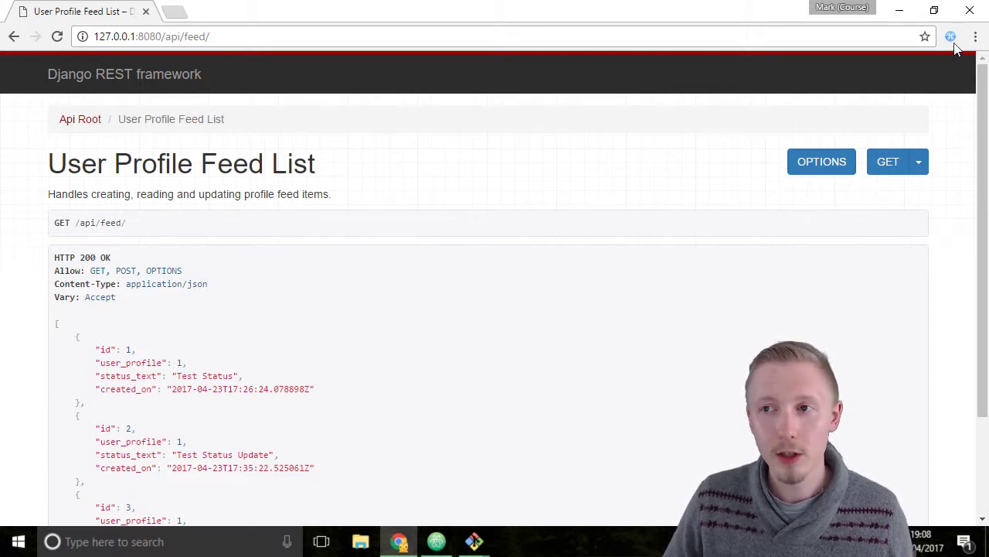
Post a new feed status reading 'Hello test status!', creating feed item 4.
{"action": "left_click", "coordinate": [950, 36]}
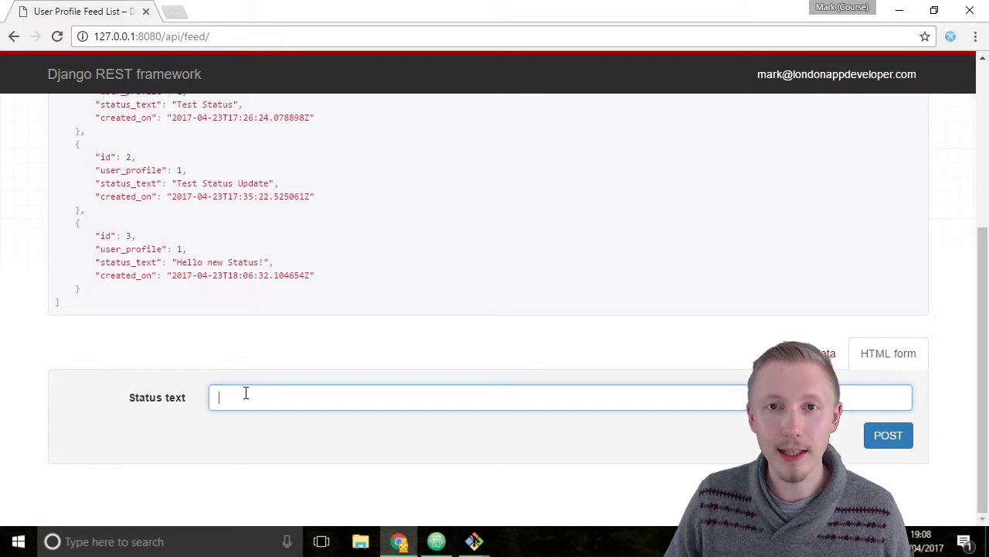
{"action": "mouse_move", "coordinate": [410, 475]}
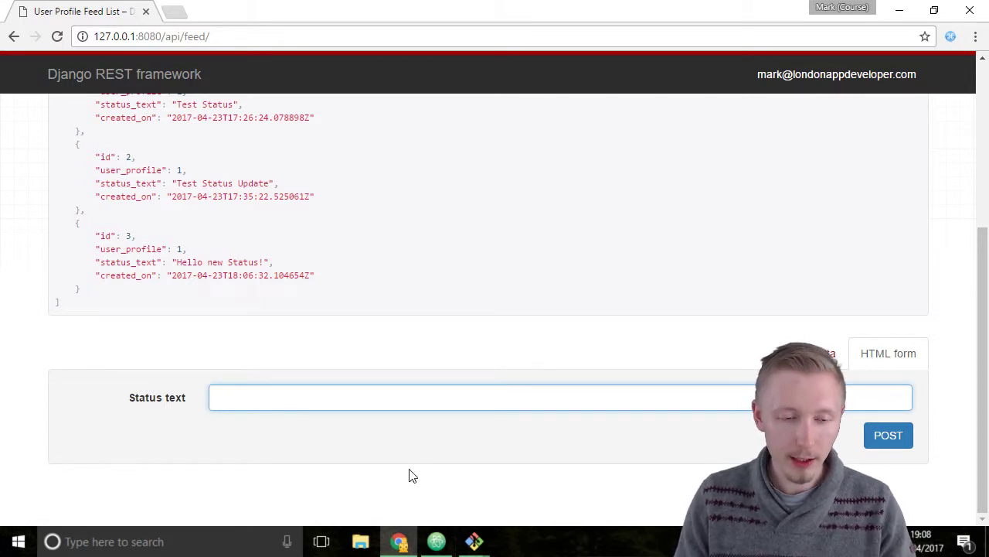
{"action": "type", "text": "Hello test st"}
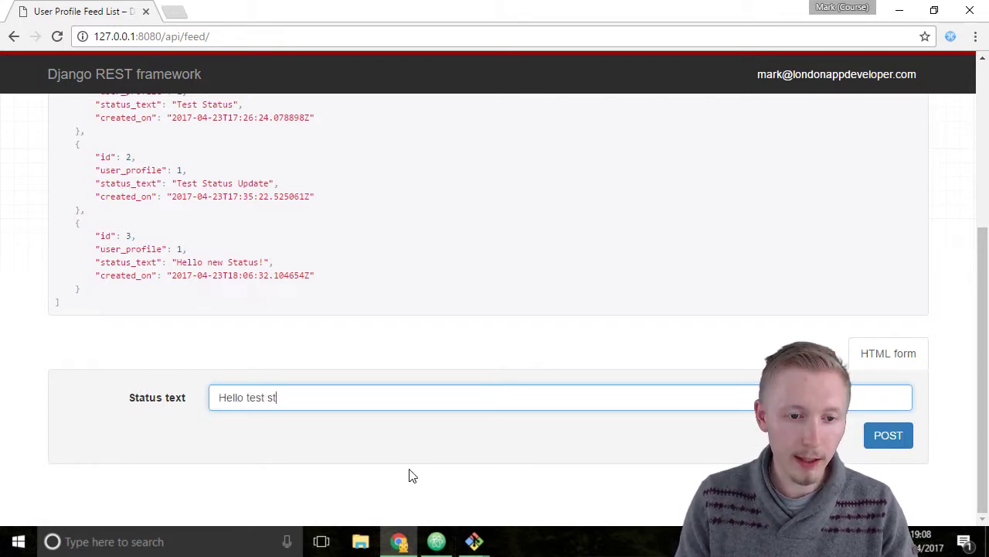
{"action": "type", "text": "atus!"}
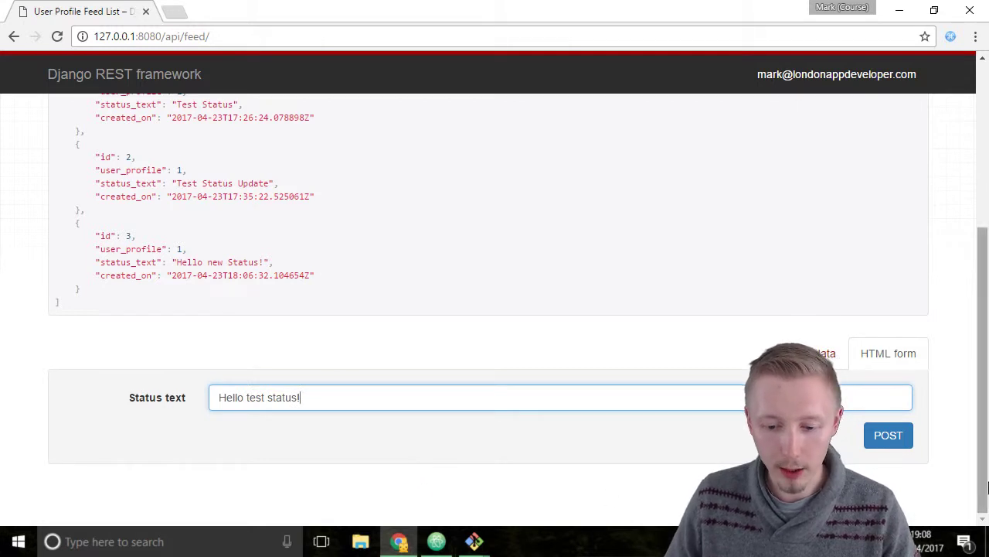
{"action": "left_click", "coordinate": [889, 434]}
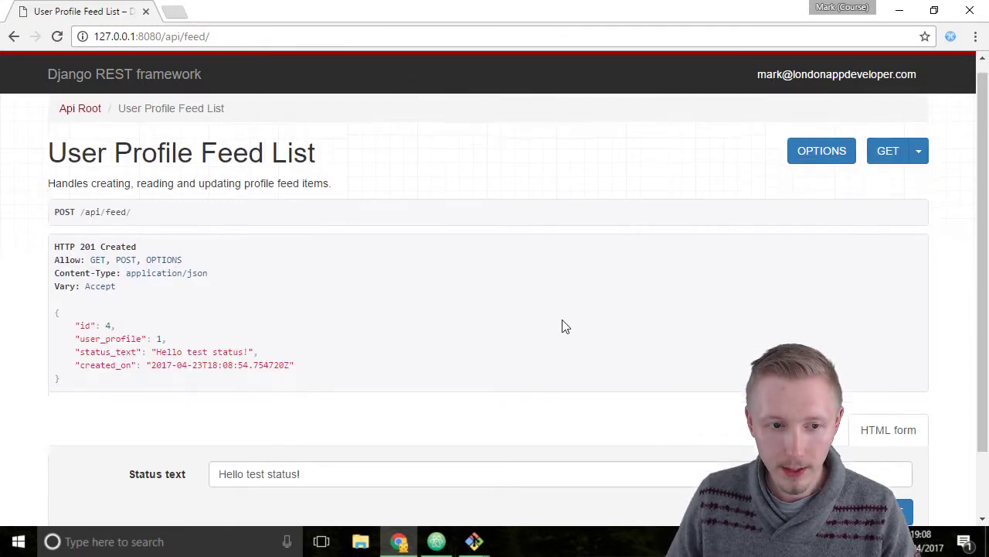
{"action": "scroll", "scroll_direction": "down", "scroll_amount": 3}
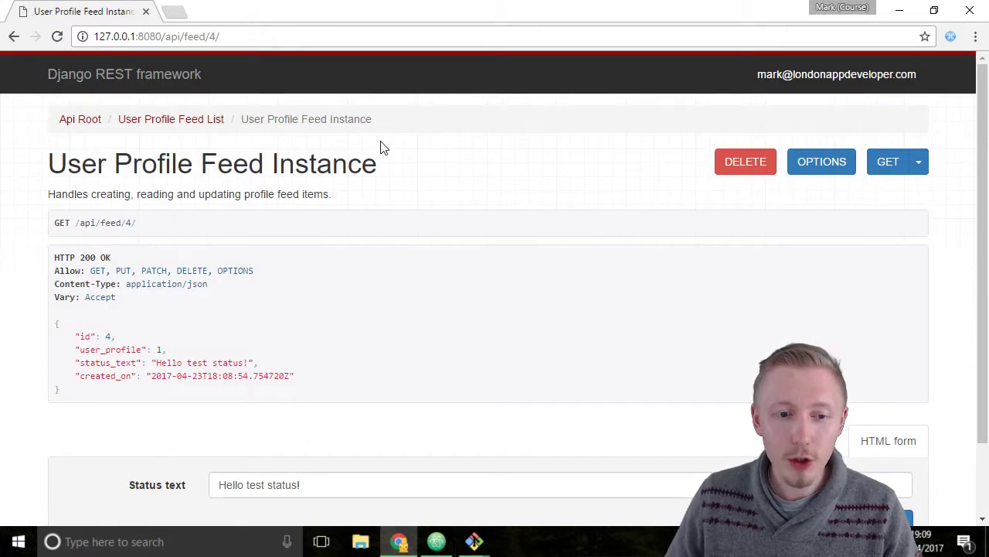
Append ' Update!' to feed item 4's status and save it with PUT.
{"action": "scroll", "scroll_direction": "down", "scroll_amount": 3}
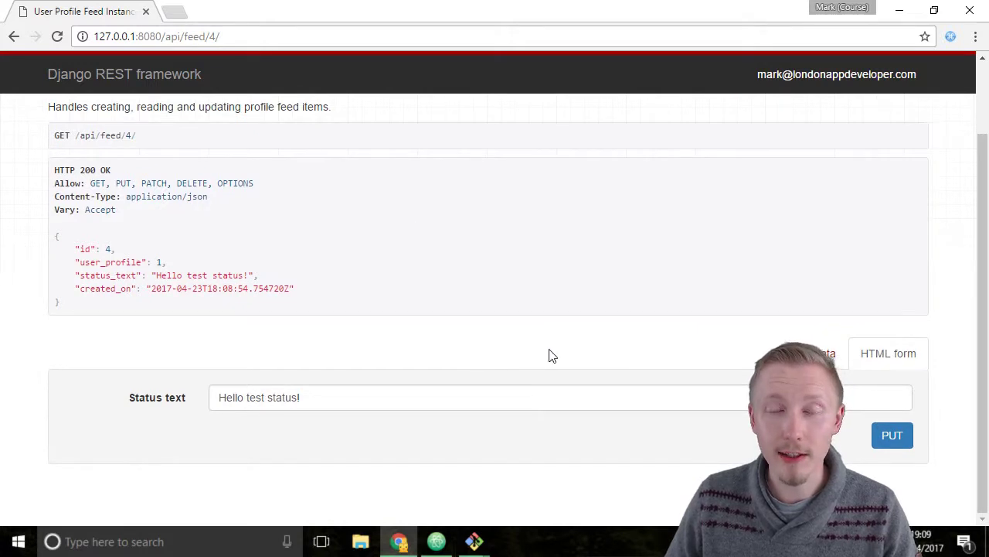
{"action": "mouse_move", "coordinate": [574, 362]}
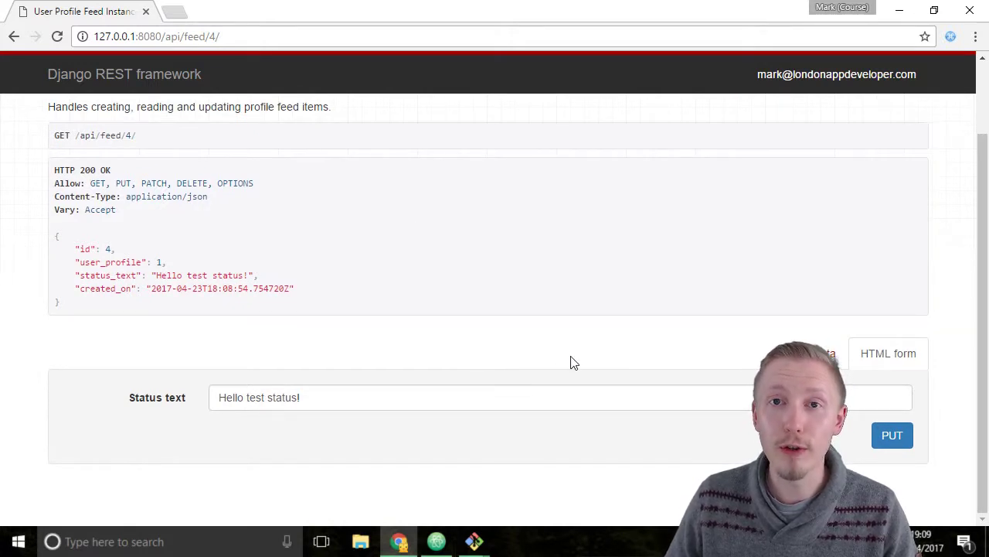
{"action": "left_click", "coordinate": [363, 396]}
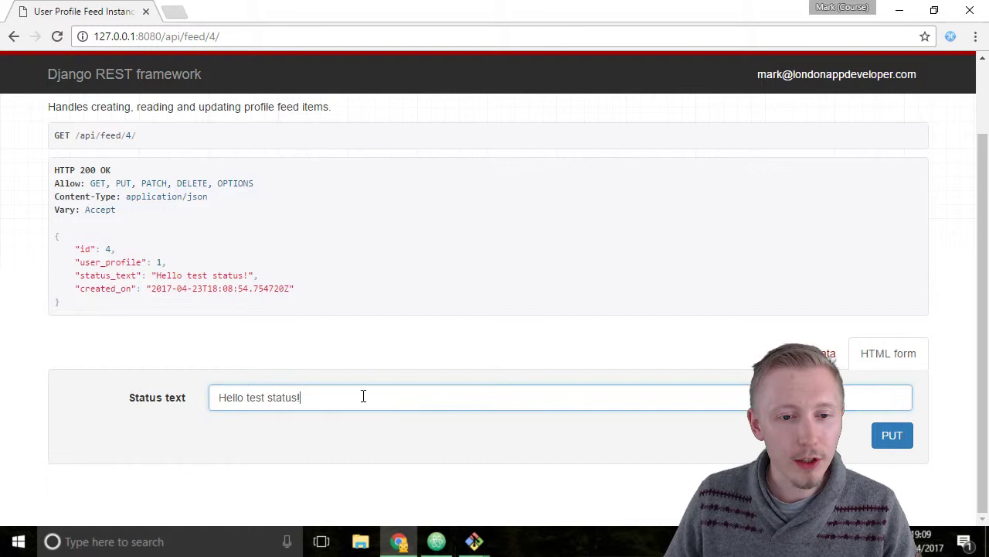
{"action": "type", "text": "Update!"}
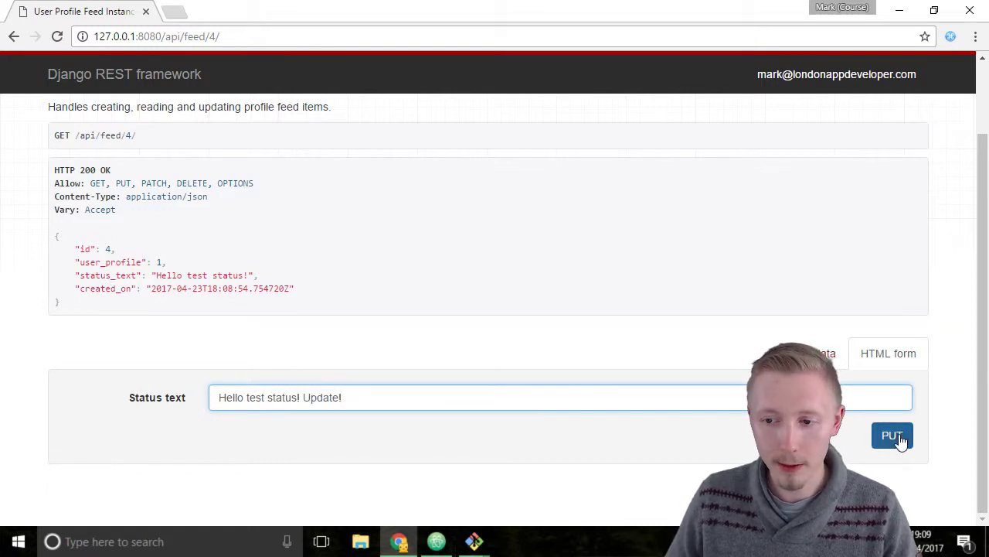
{"action": "left_click", "coordinate": [892, 435]}
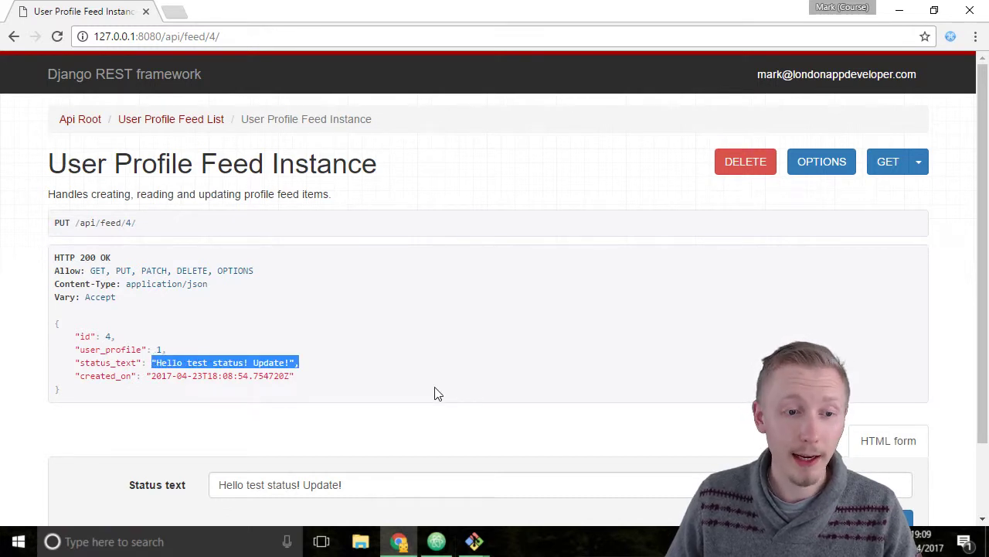
{"action": "scroll", "scroll_direction": "down", "scroll_amount": 3}
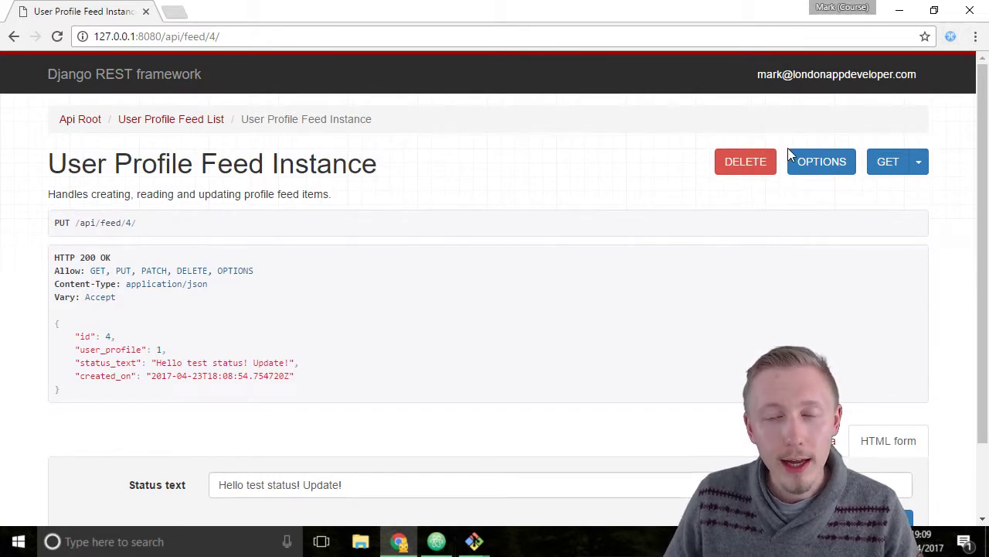
{"action": "mouse_move", "coordinate": [618, 291]}
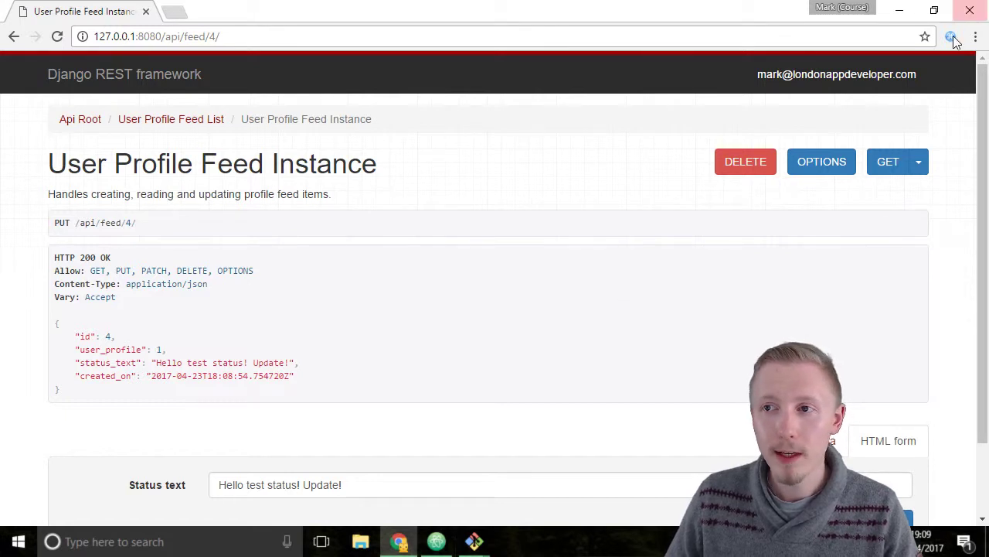
{"action": "left_click", "coordinate": [951, 37]}
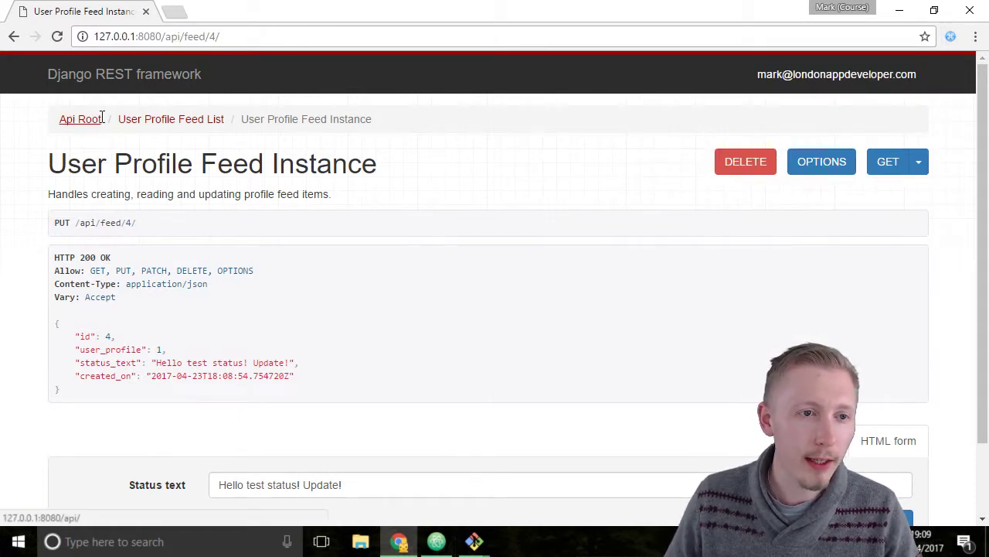
{"action": "left_click", "coordinate": [80, 119]}
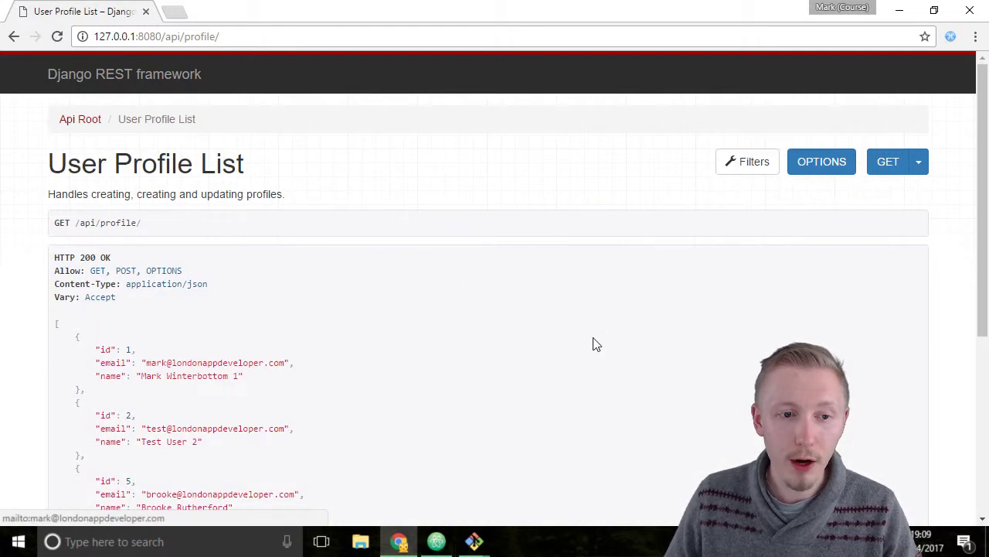
{"action": "scroll", "scroll_direction": "down", "scroll_amount": 3}
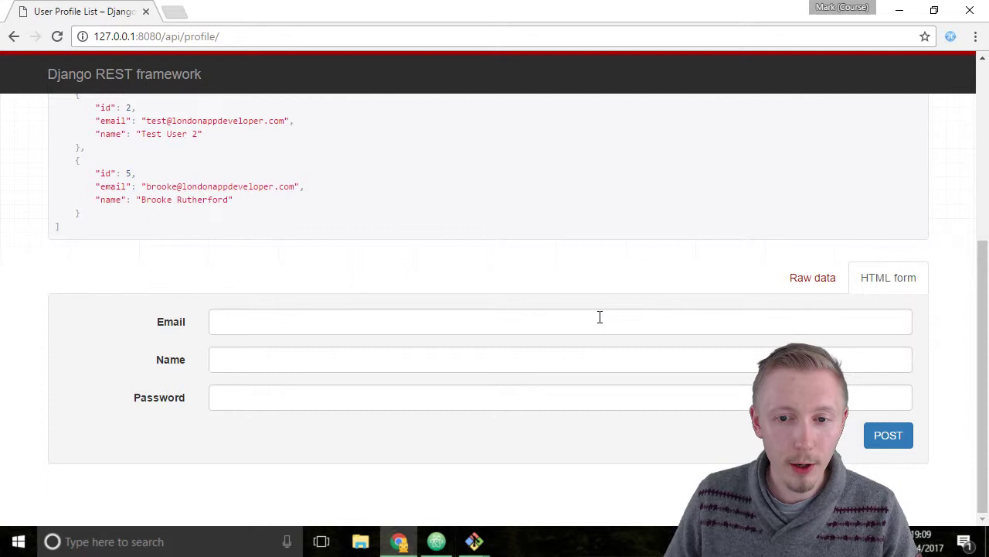
{"action": "left_click", "coordinate": [560, 321]}
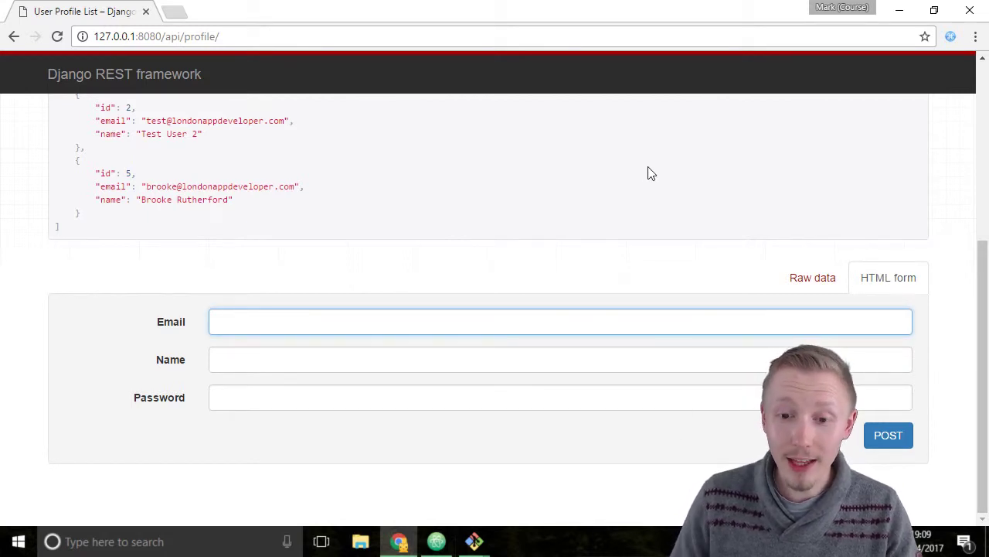
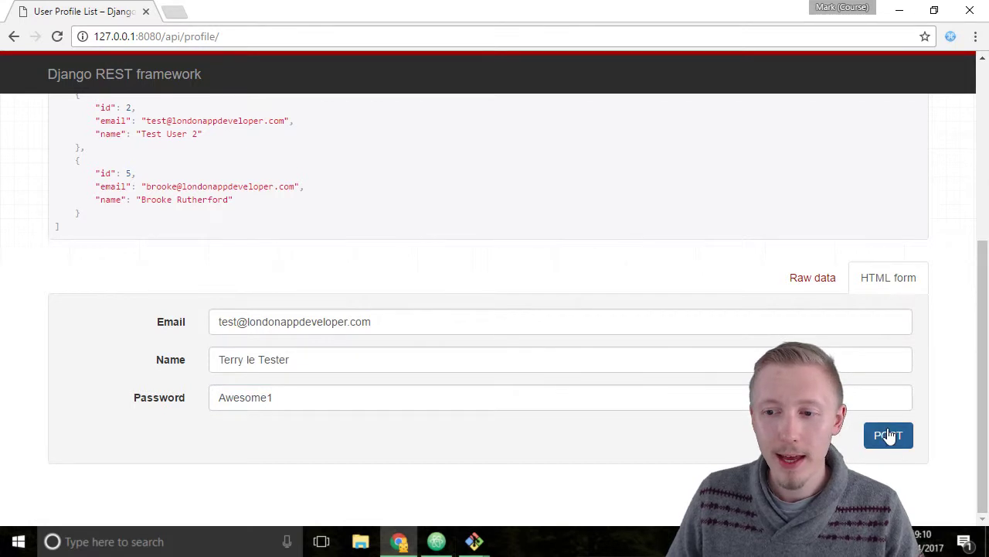
{"action": "left_click", "coordinate": [888, 435]}
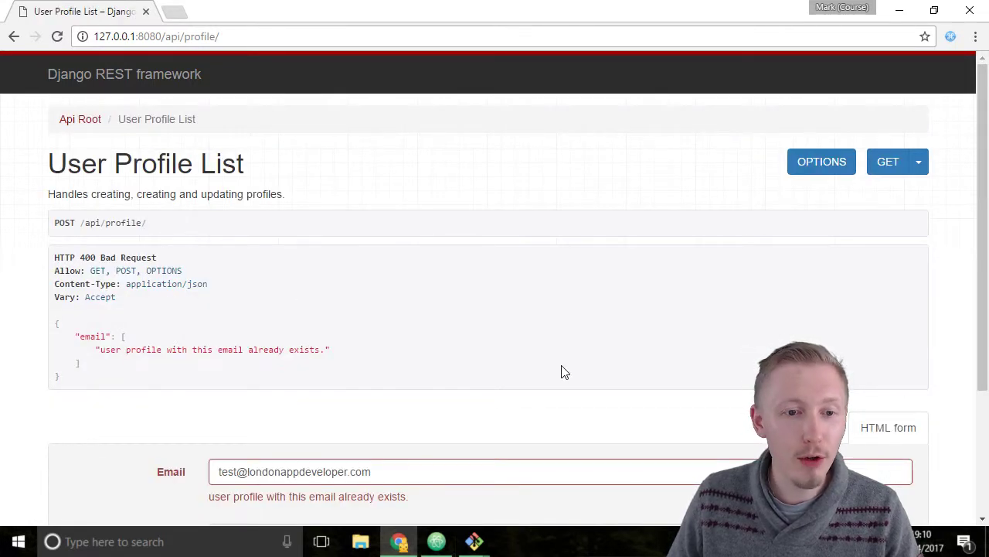
{"action": "scroll", "scroll_direction": "down", "scroll_amount": 3}
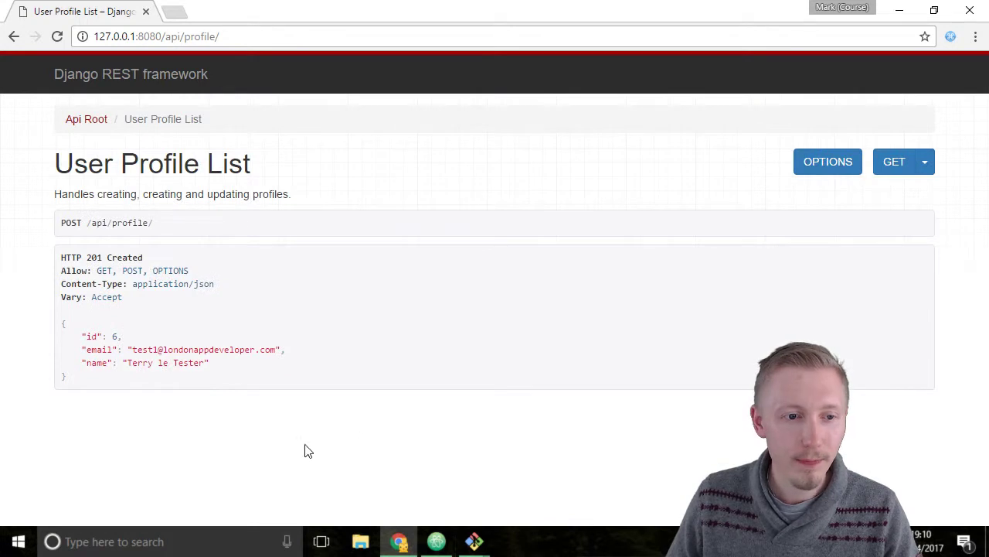
{"action": "mouse_move", "coordinate": [252, 363]}
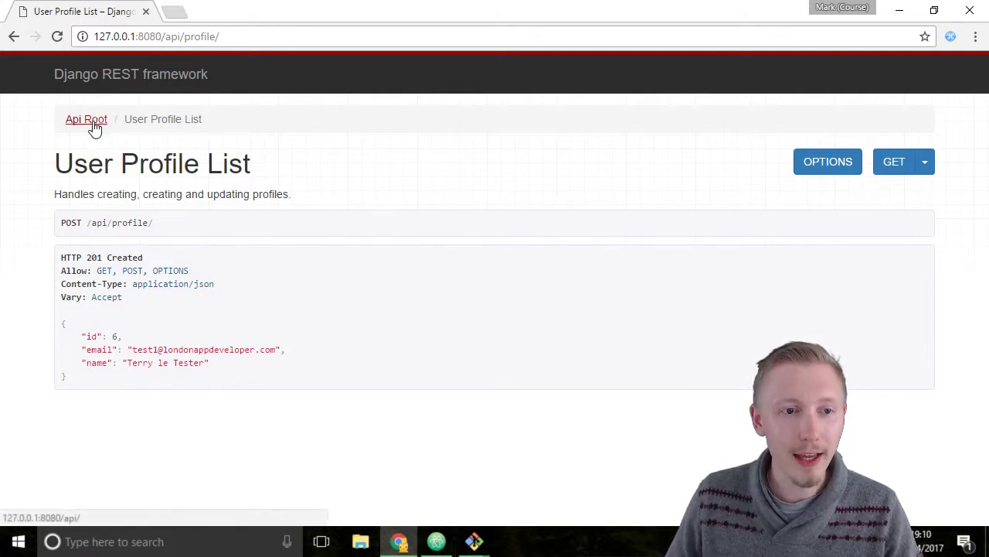
Enter the test1 email and password into the login form.
{"action": "left_click", "coordinate": [86, 119]}
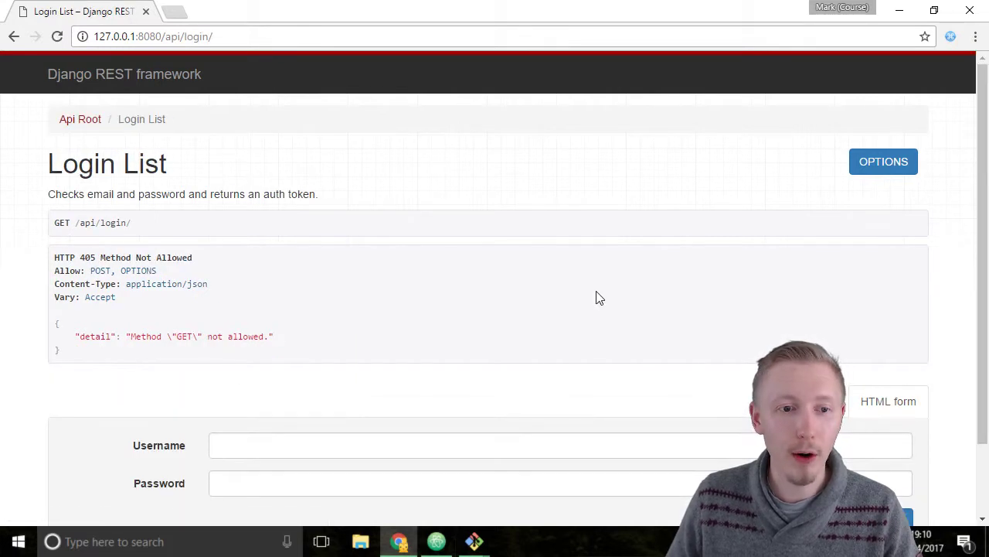
{"action": "scroll", "scroll_direction": "down", "scroll_amount": 3}
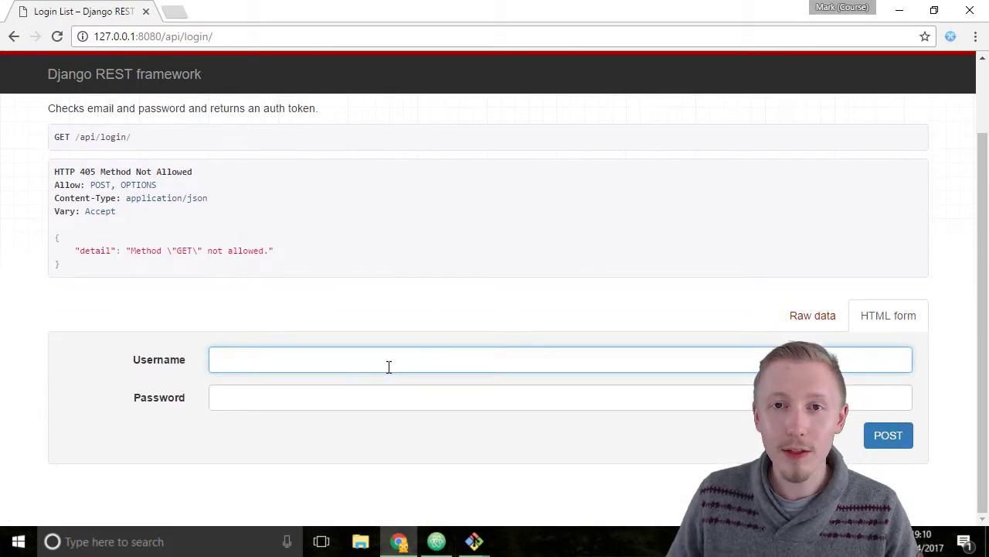
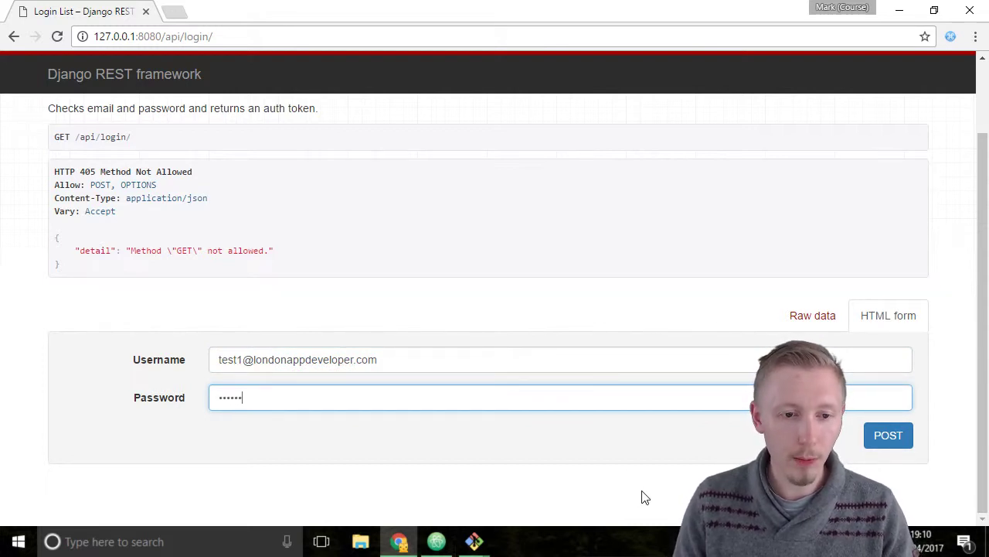
{"action": "type", "text": "••"}
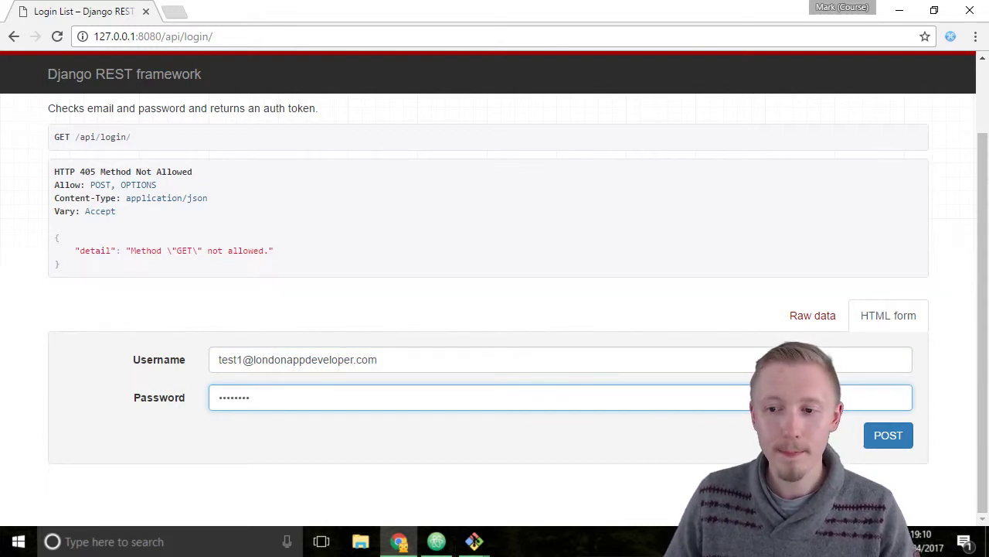
Log in as the test user and copy the returned auth token.
{"action": "left_click", "coordinate": [888, 435]}
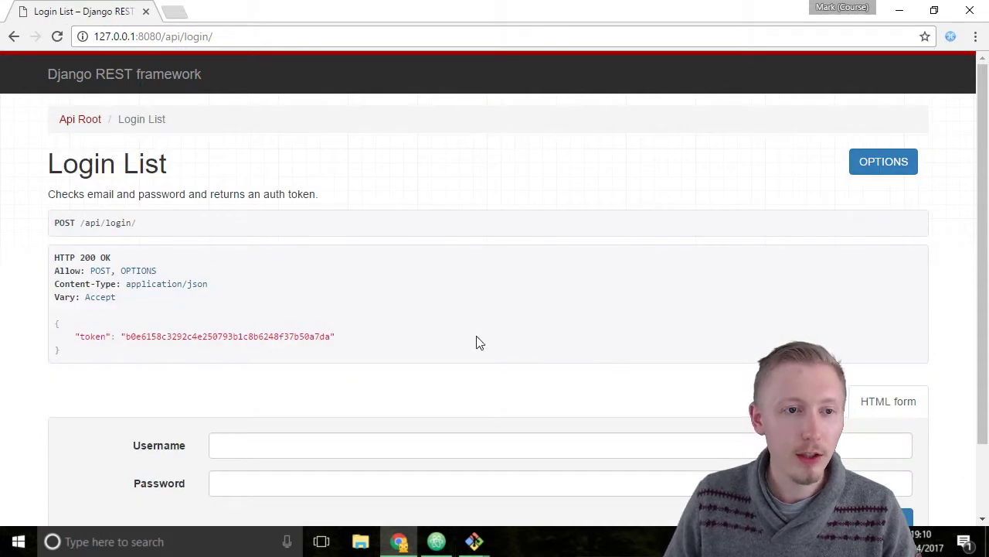
{"action": "mouse_move", "coordinate": [147, 350]}
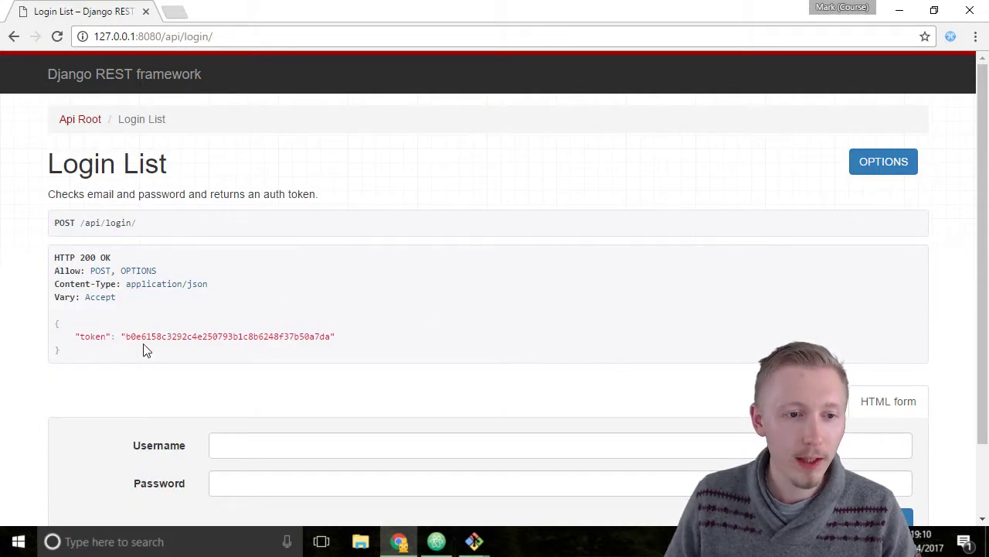
{"action": "mouse_move", "coordinate": [240, 337]}
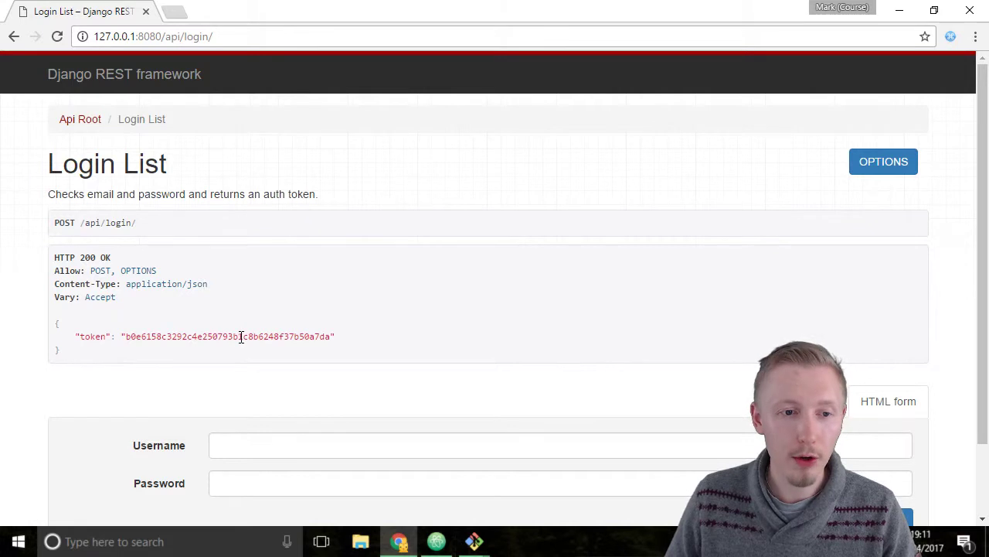
{"action": "double_click", "coordinate": [227, 335]}
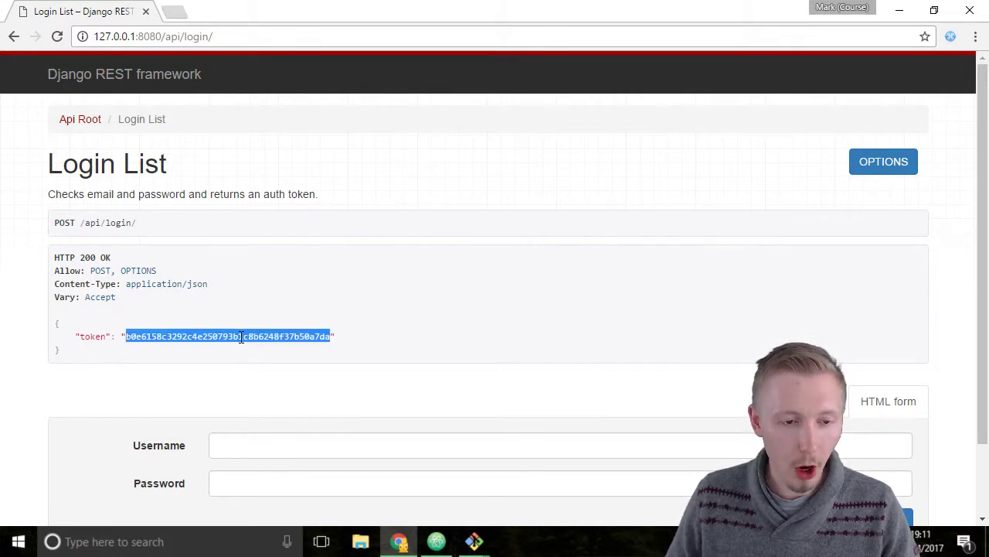
{"action": "right_click", "coordinate": [228, 335]}
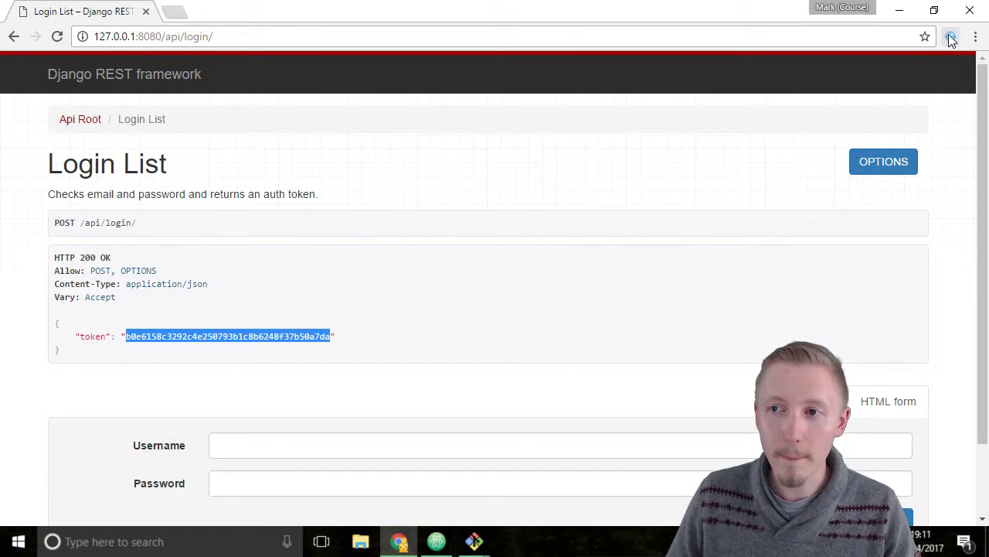
Add an Authorization request header in ModHeader with value 'Token' plus the copied token.
{"action": "left_click", "coordinate": [951, 37]}
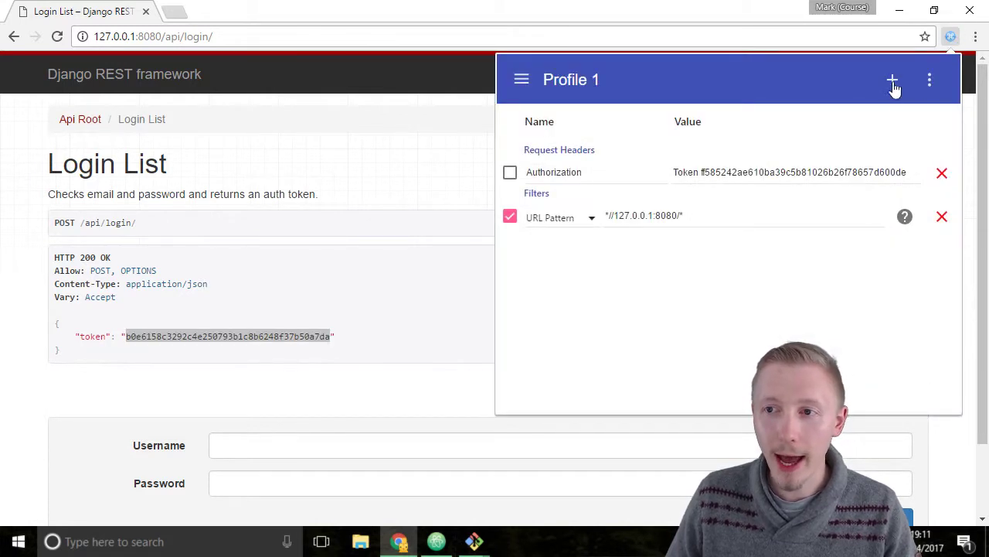
{"action": "left_click", "coordinate": [893, 79]}
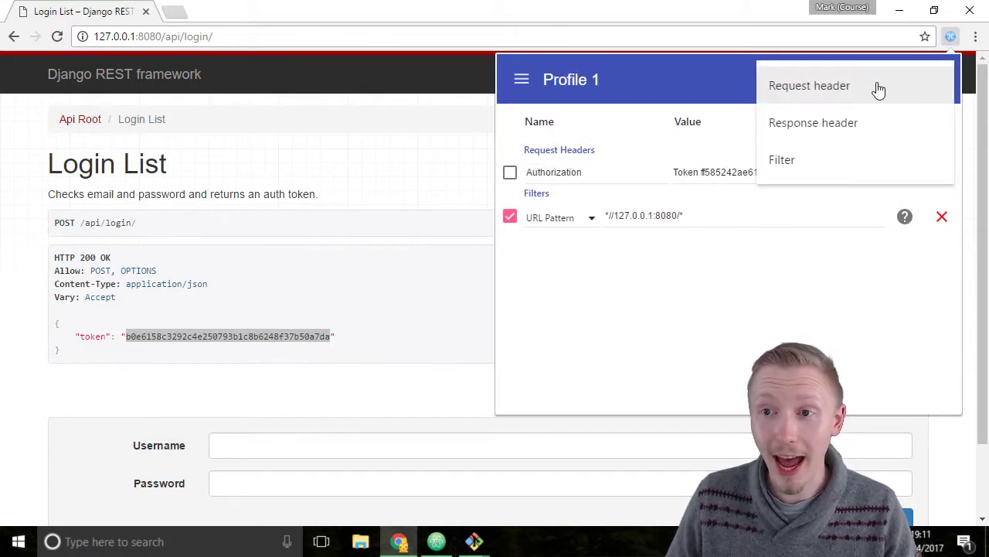
{"action": "left_click", "coordinate": [809, 85]}
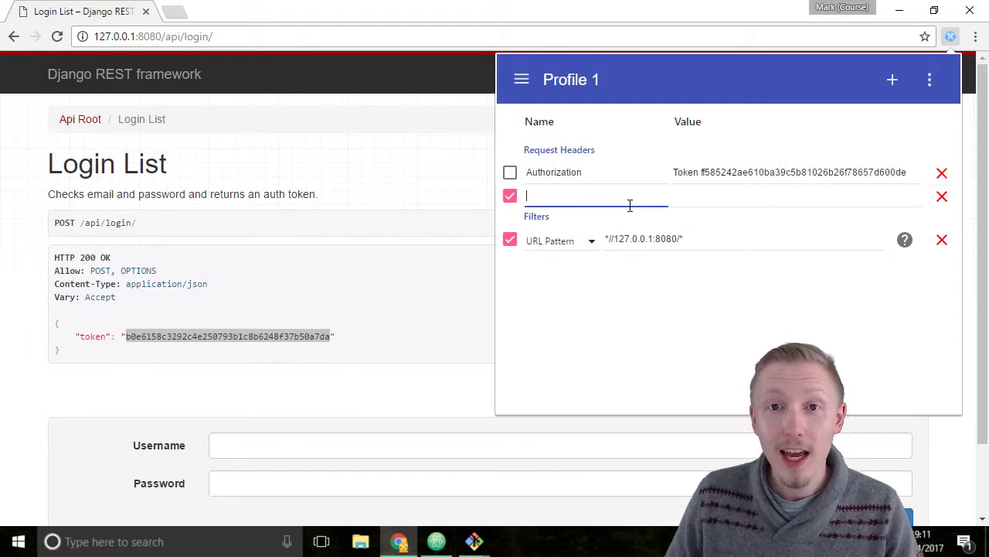
{"action": "type", "text": "A"}
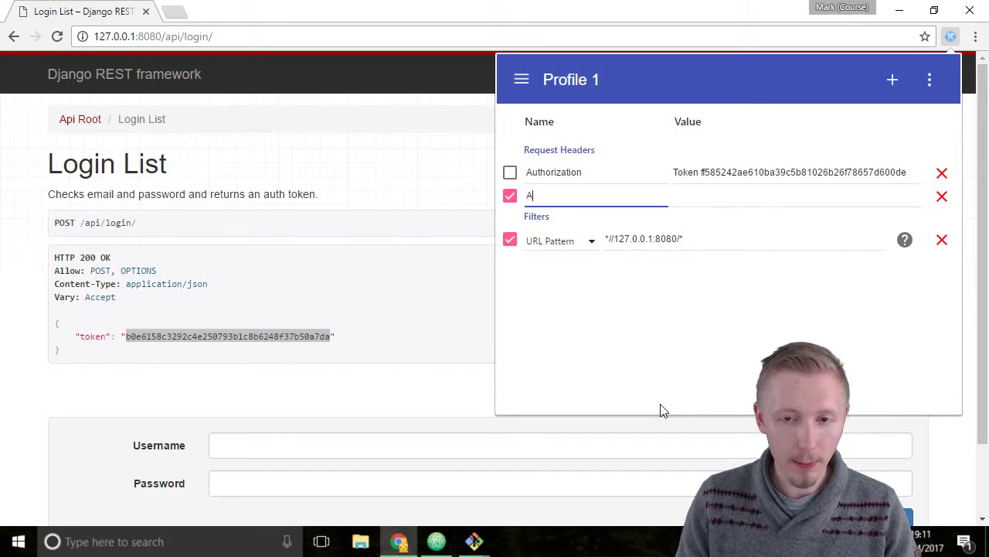
{"action": "type", "text": "uth"}
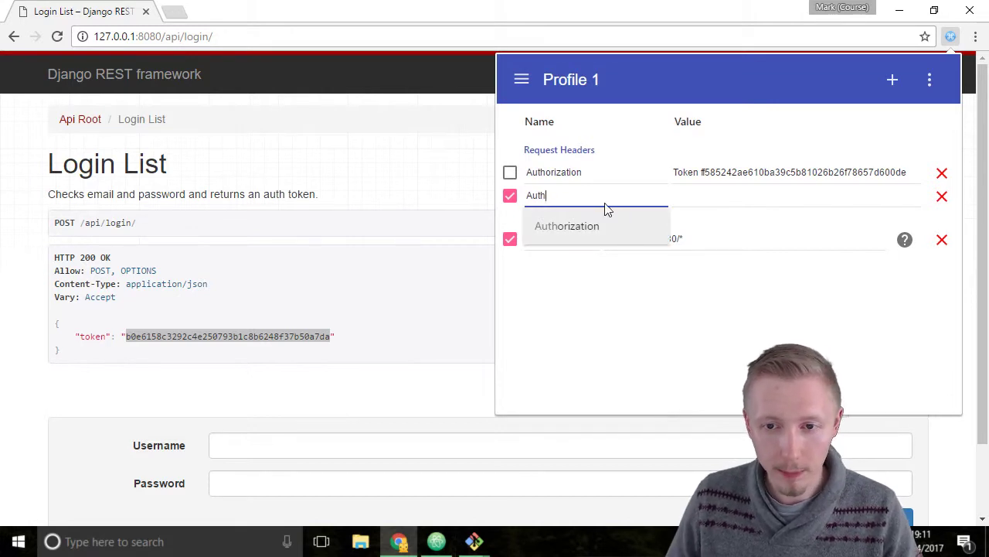
{"action": "left_click", "coordinate": [567, 226]}
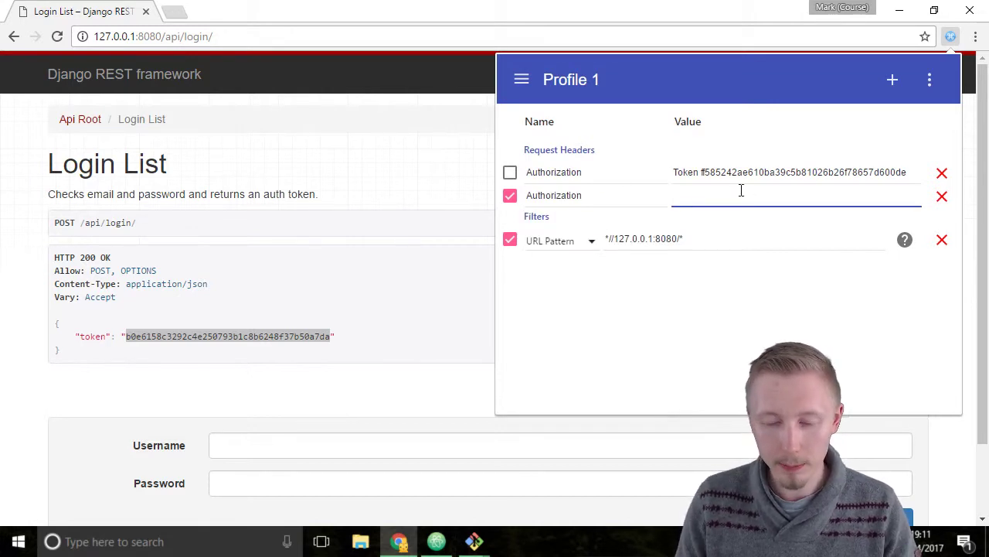
{"action": "type", "text": "Token"}
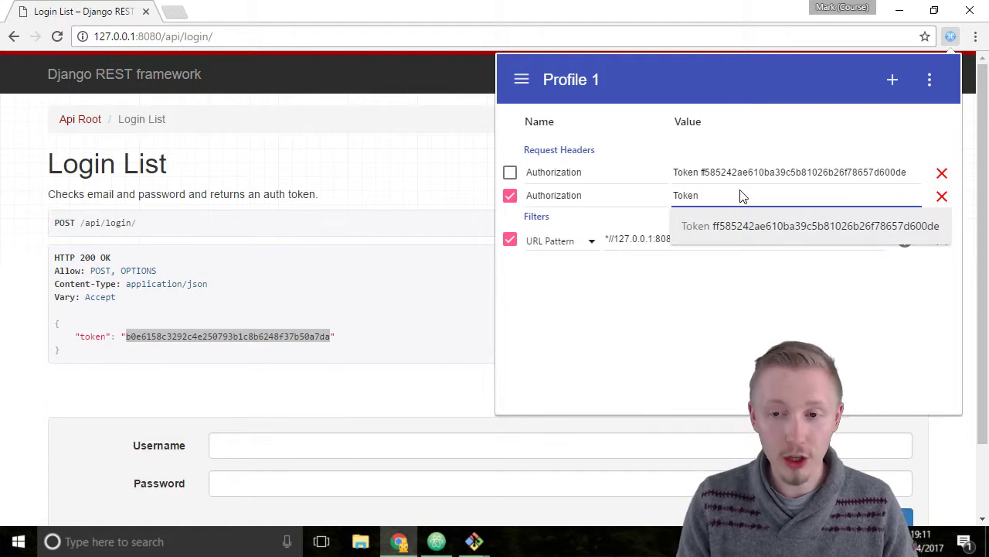
{"action": "left_click", "coordinate": [809, 226]}
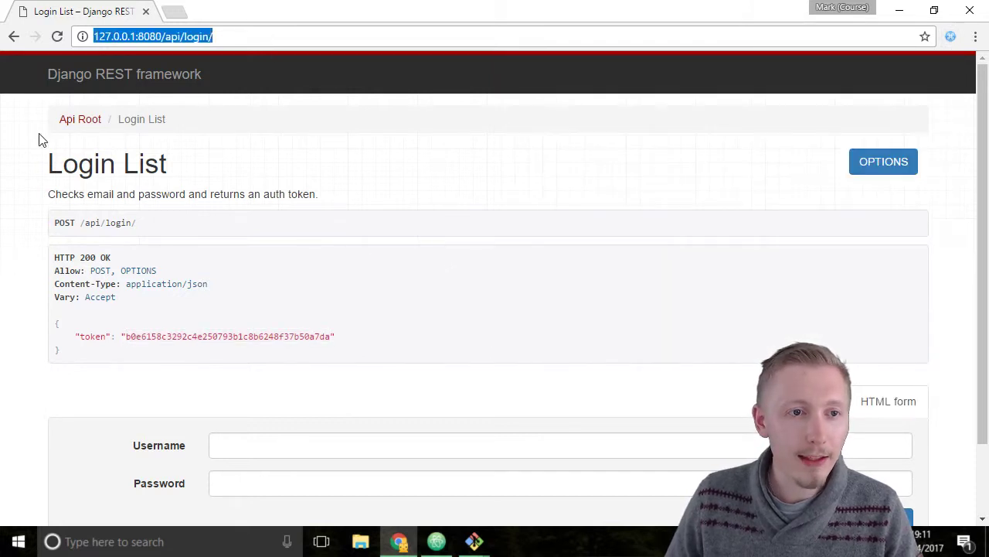
{"action": "left_click", "coordinate": [79, 119]}
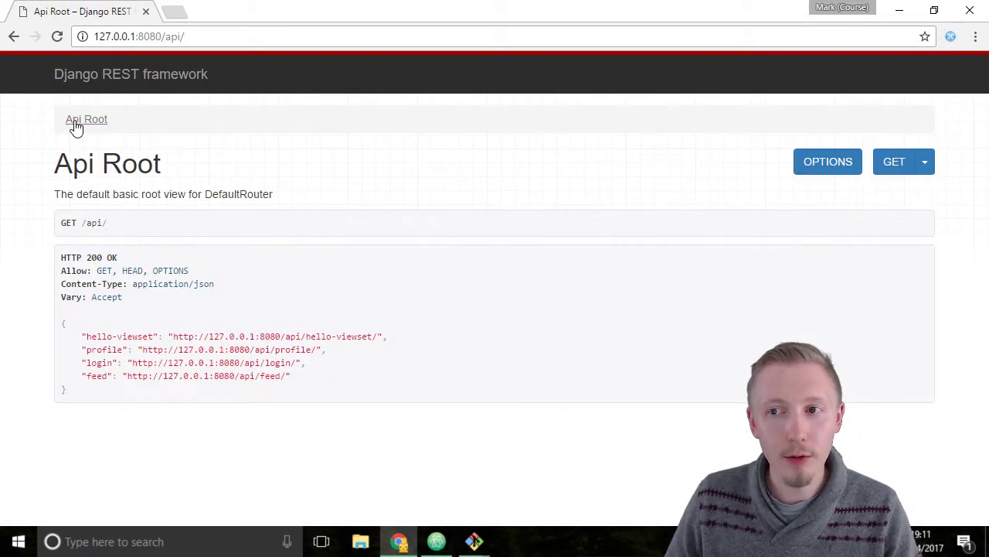
{"action": "mouse_move", "coordinate": [181, 385]}
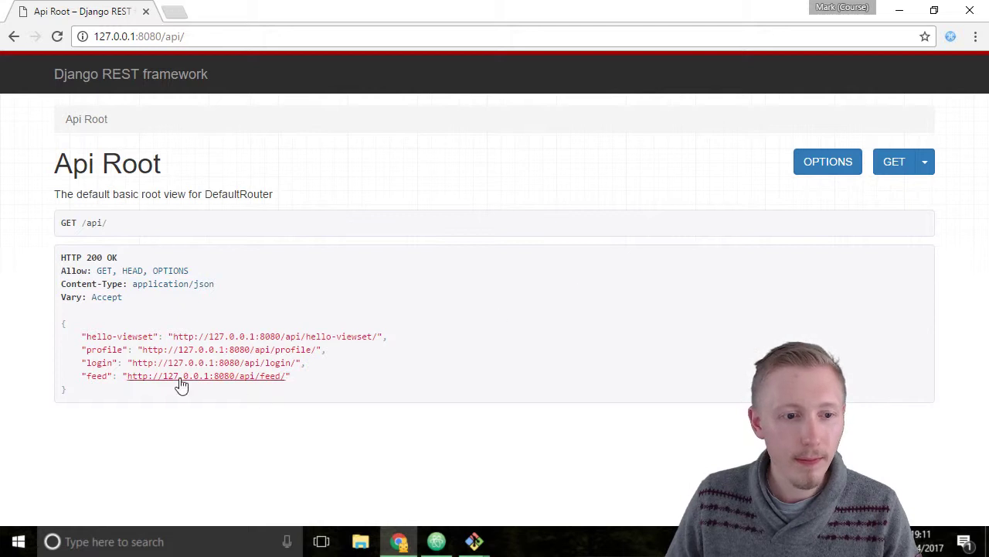
{"action": "mouse_move", "coordinate": [250, 384]}
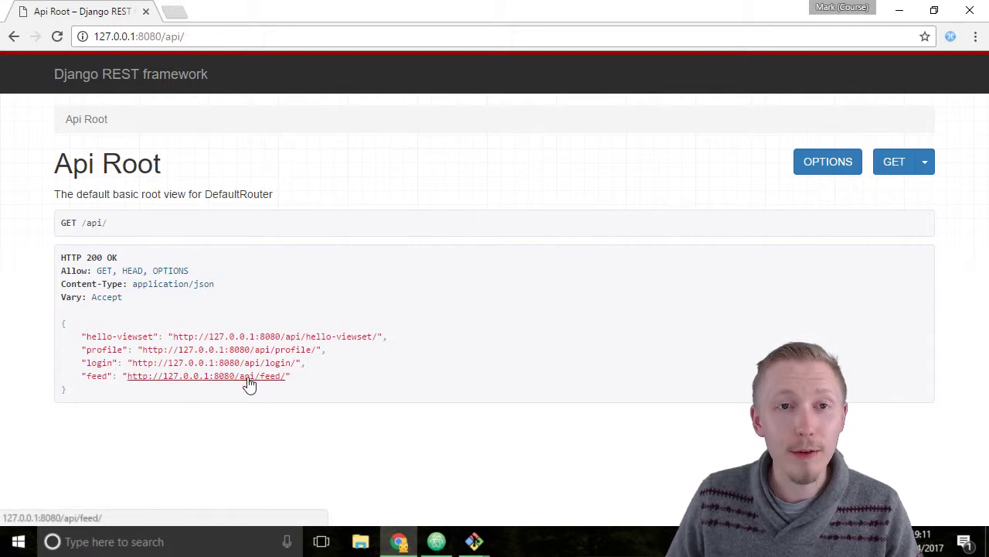
{"action": "left_click", "coordinate": [206, 376]}
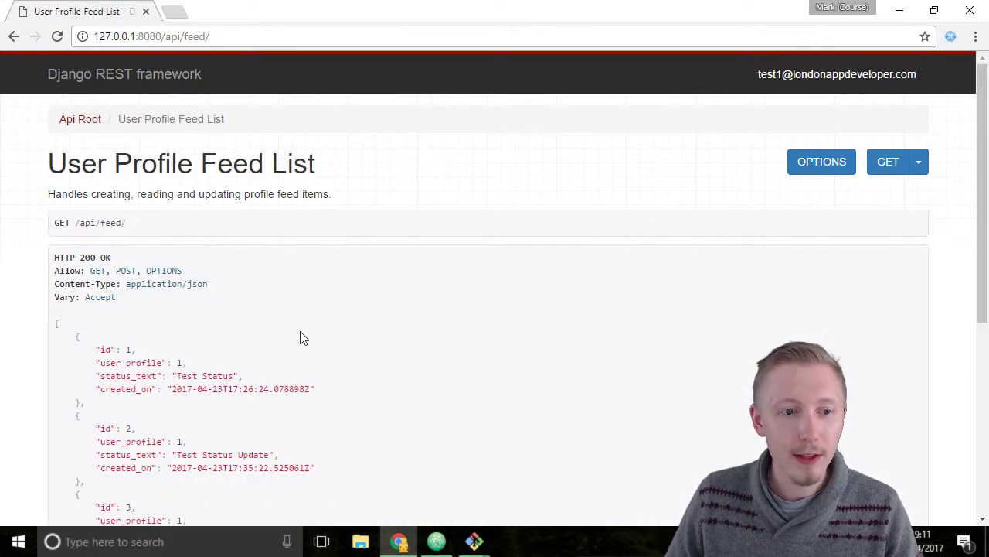
{"action": "scroll", "scroll_direction": "down", "scroll_amount": 3}
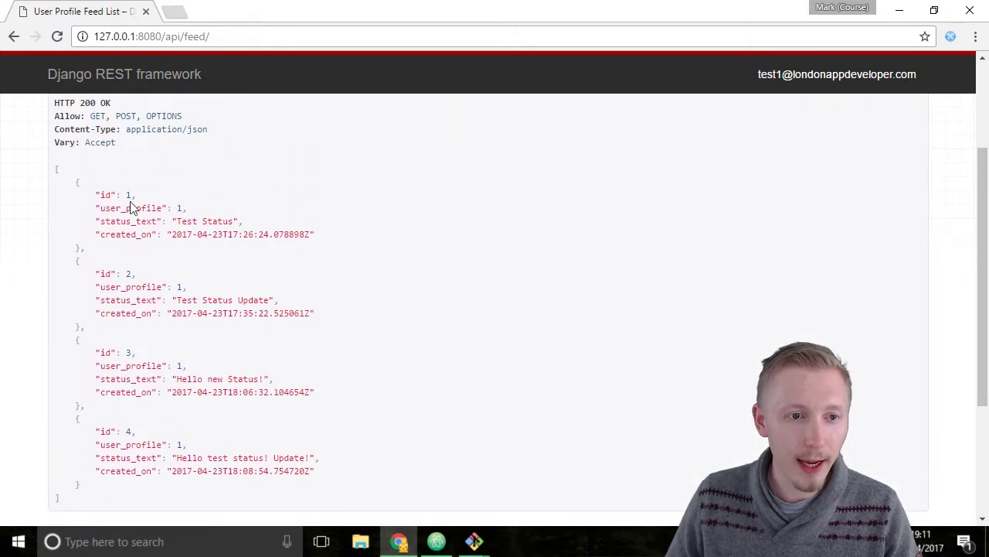
{"action": "mouse_move", "coordinate": [325, 448]}
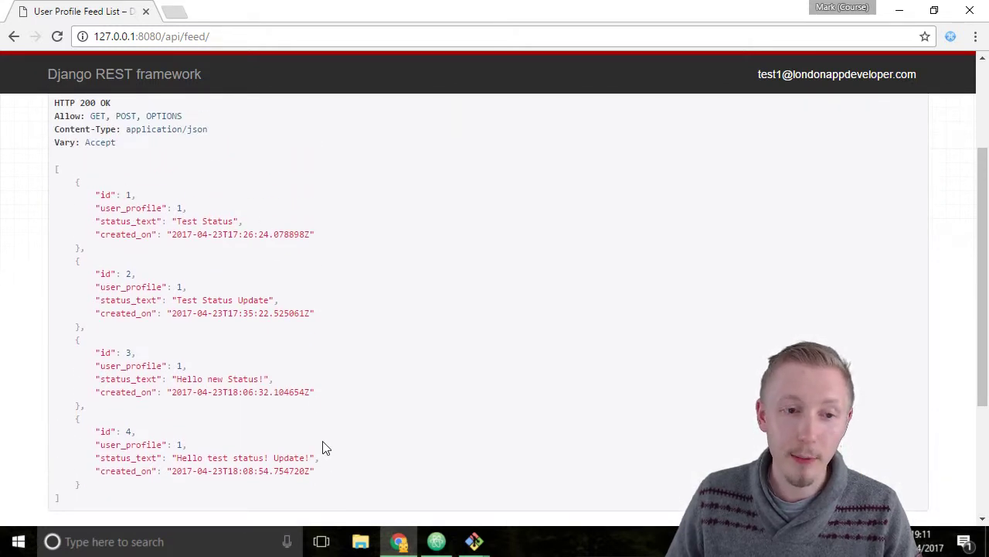
{"action": "double_click", "coordinate": [139, 287]}
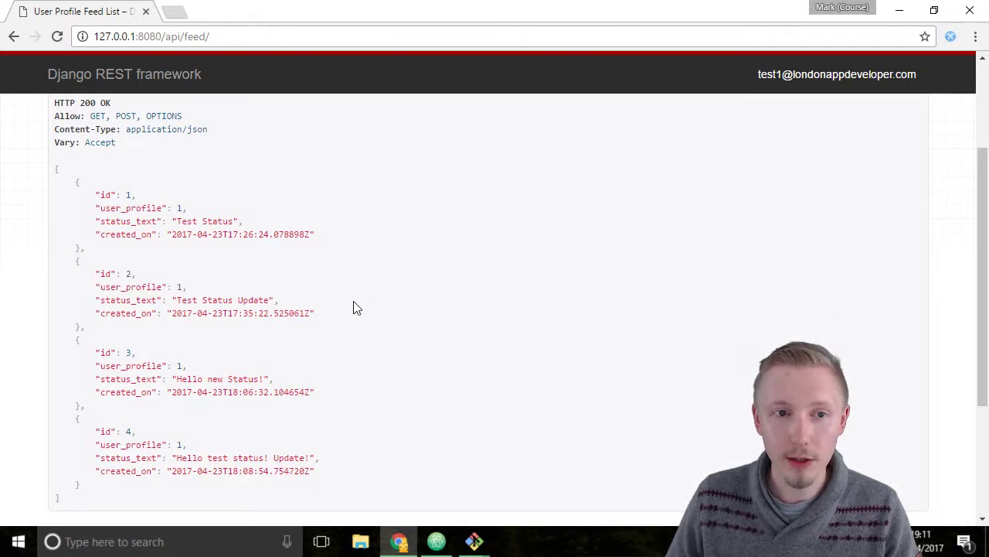
{"action": "mouse_move", "coordinate": [185, 164]}
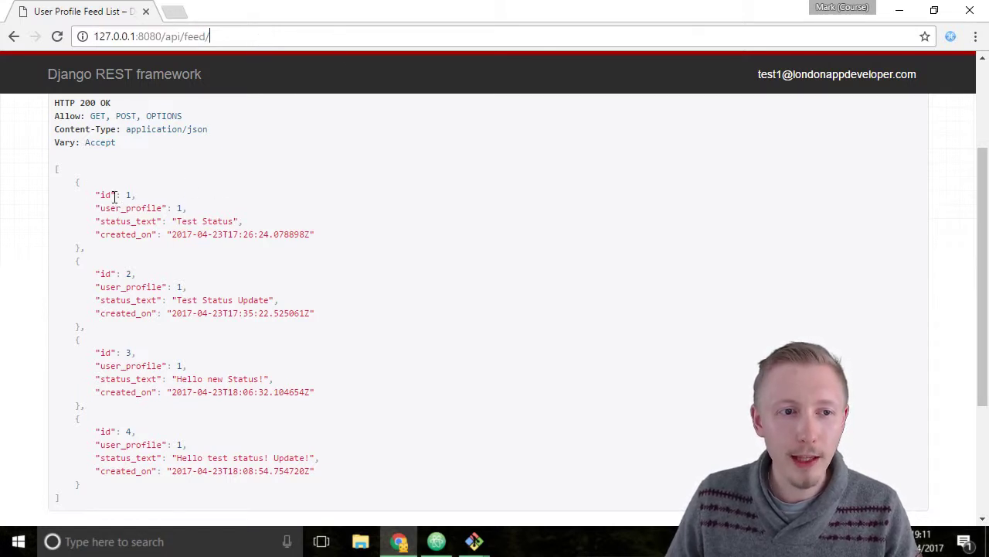
{"action": "mouse_move", "coordinate": [494, 290]}
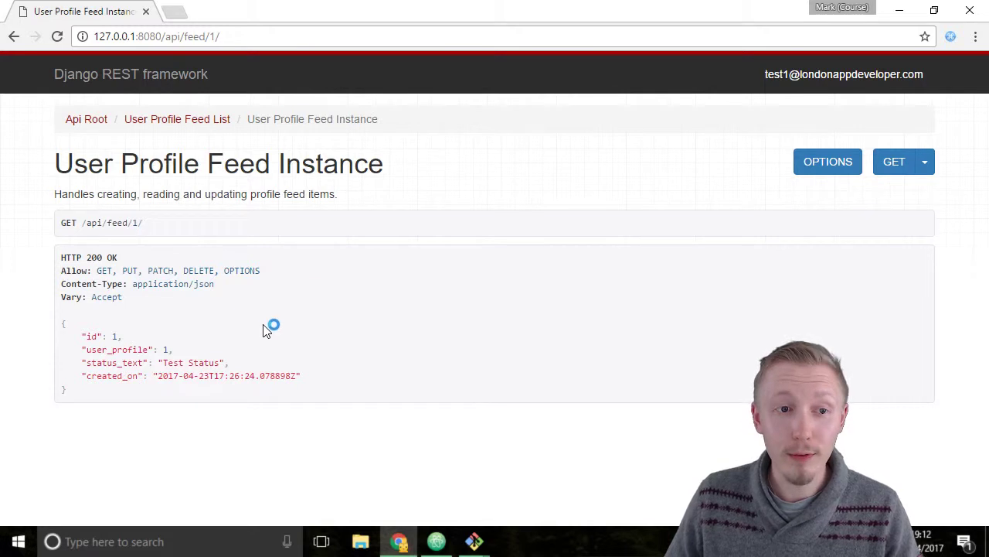
{"action": "mouse_move", "coordinate": [661, 449]}
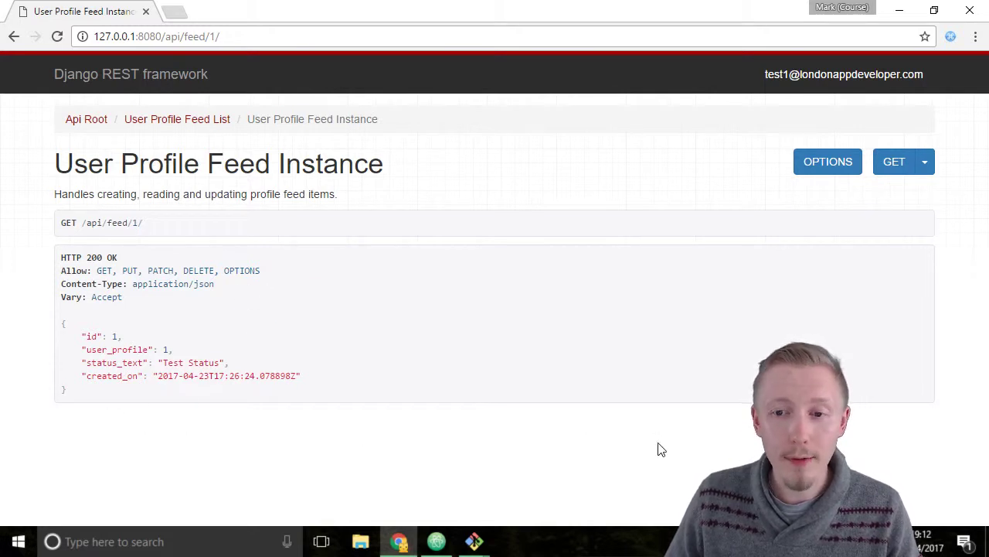
{"action": "mouse_move", "coordinate": [657, 442]}
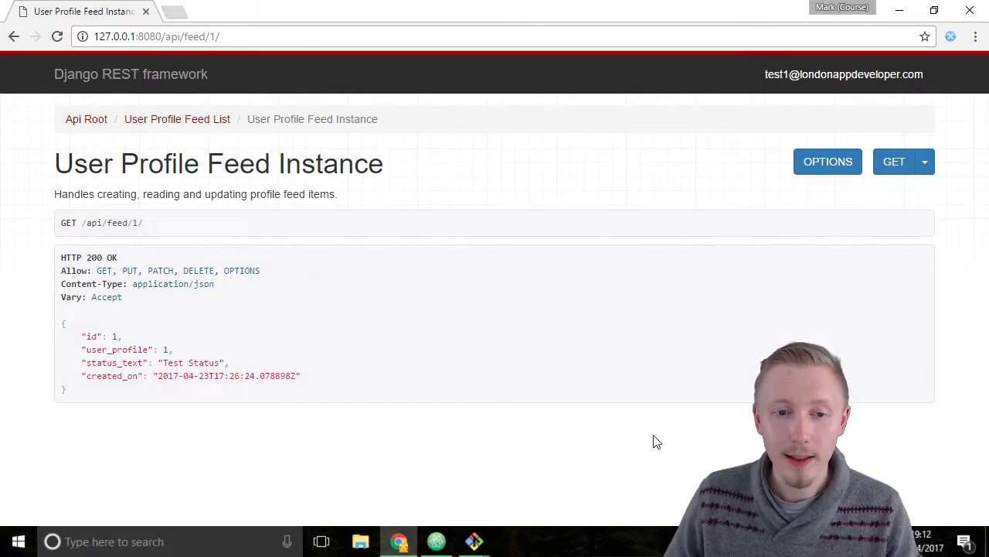
{"action": "mouse_move", "coordinate": [562, 483]}
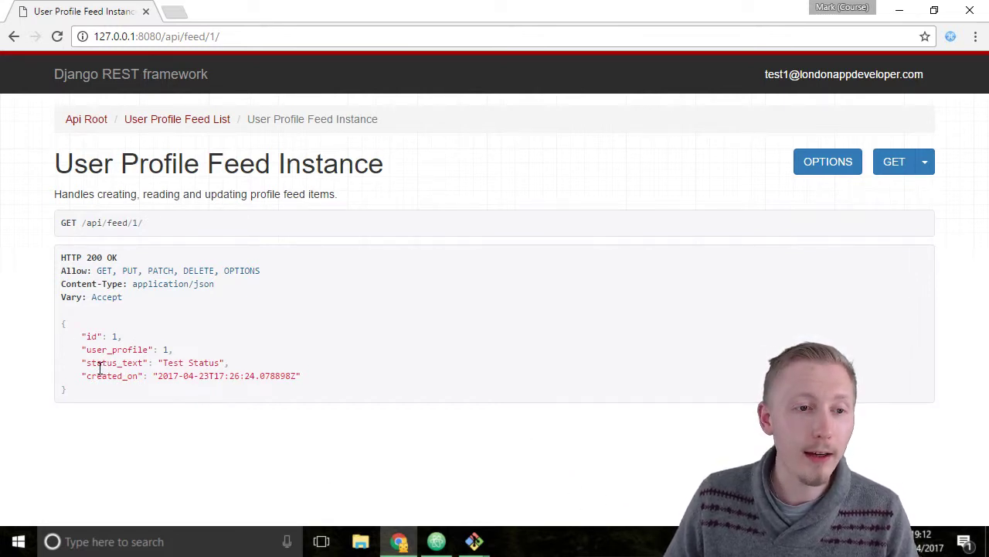
{"action": "mouse_move", "coordinate": [81, 363]}
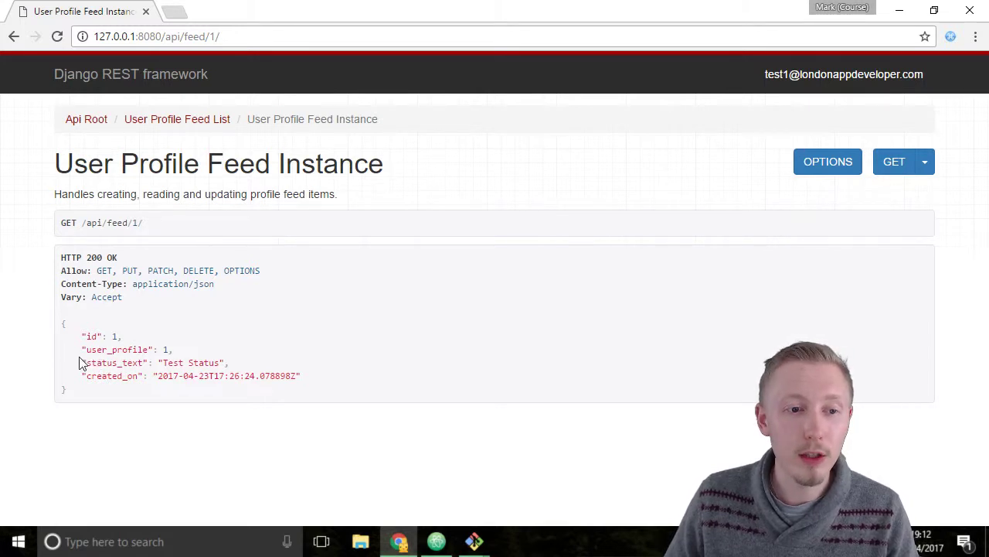
{"action": "mouse_move", "coordinate": [365, 423]}
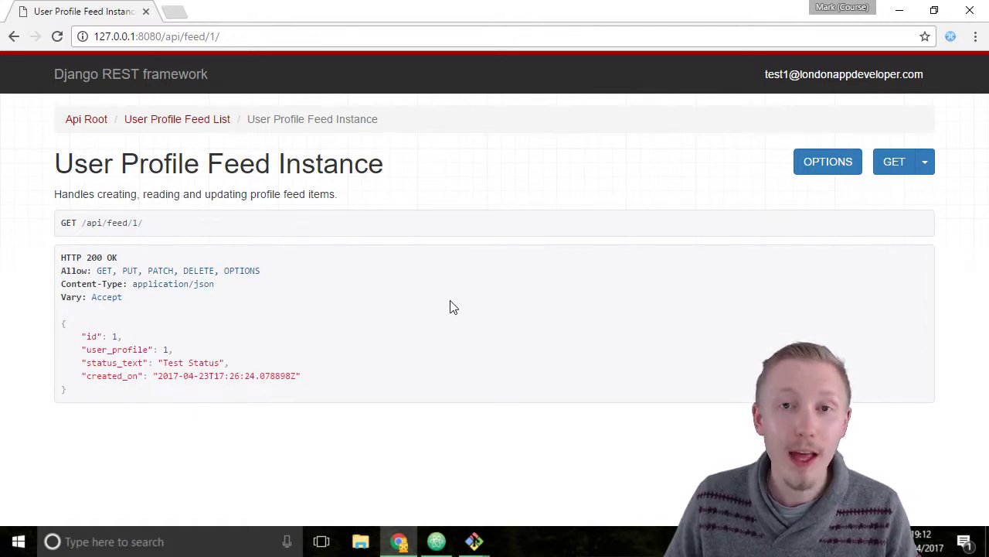
{"action": "mouse_move", "coordinate": [460, 307]}
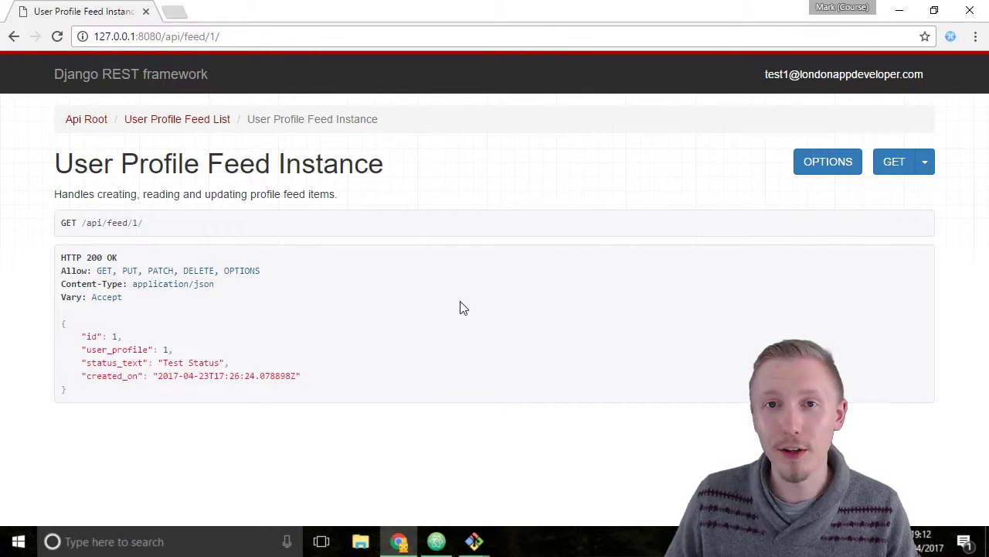